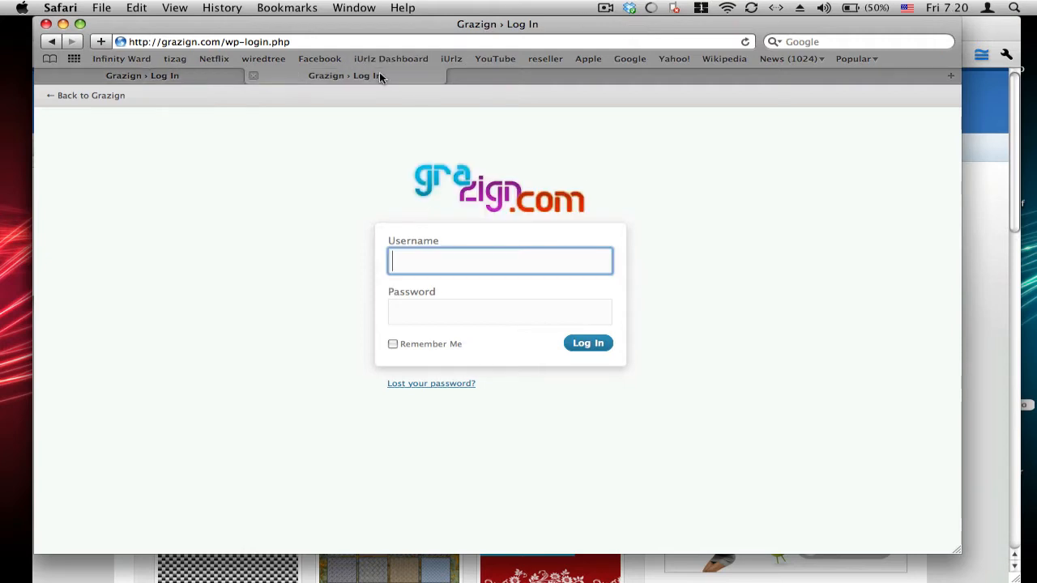
mouse_move(418, 181)
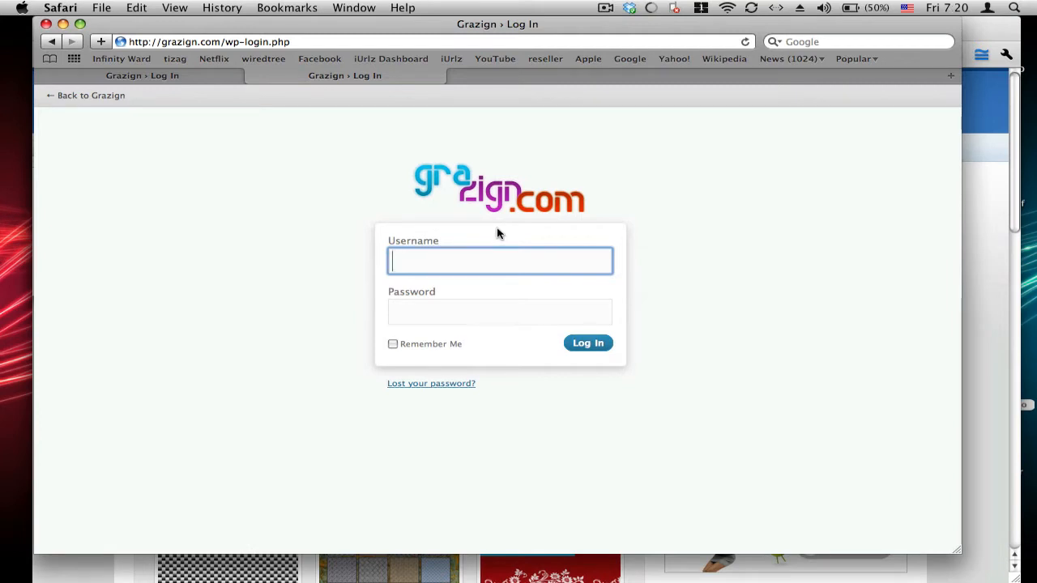
mouse_move(202, 84)
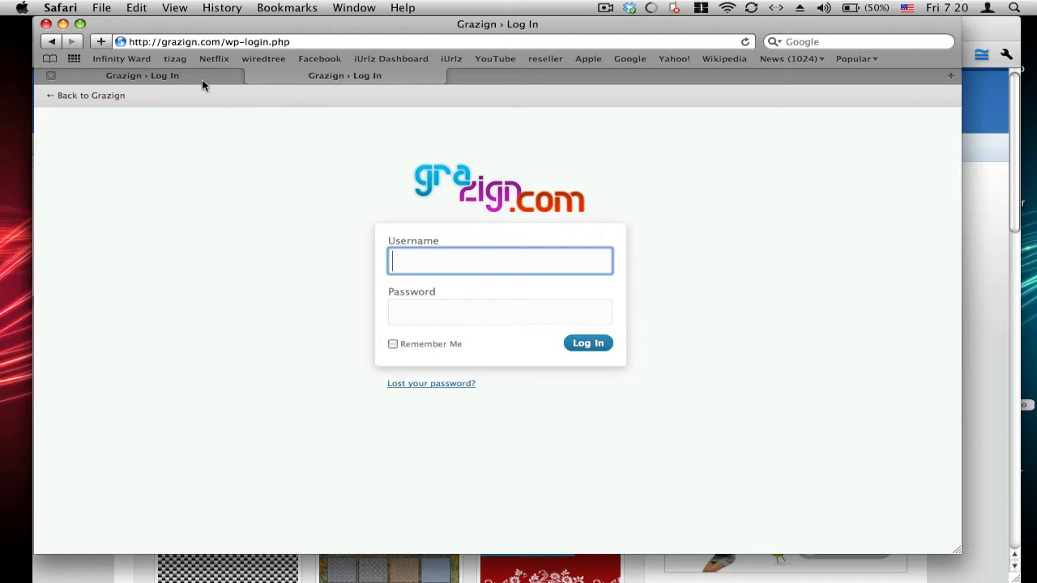
Step: Bring up the wordpress site folder window showing the wp-admin contents
click(343, 76)
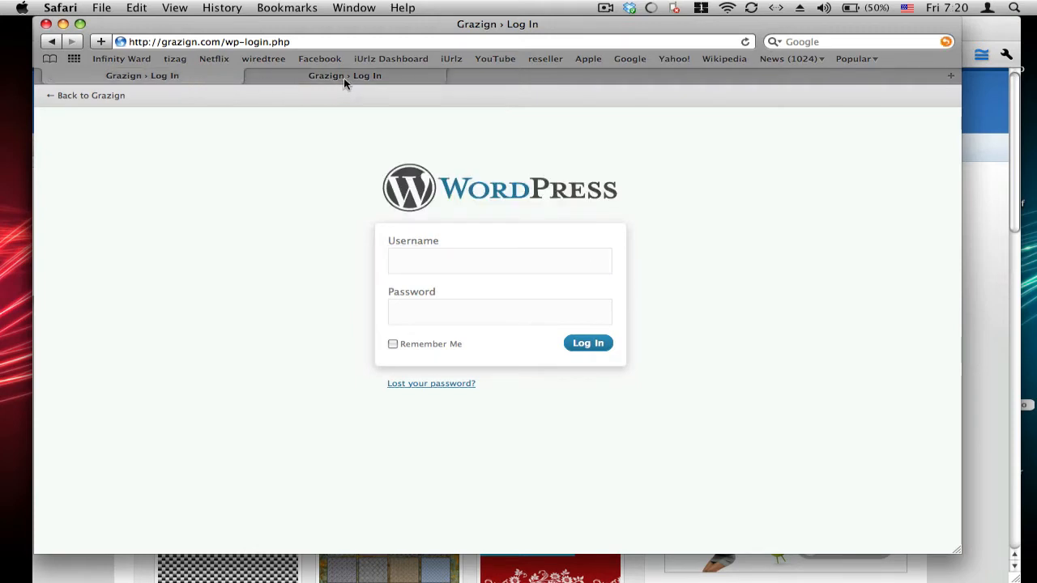
click(499, 261)
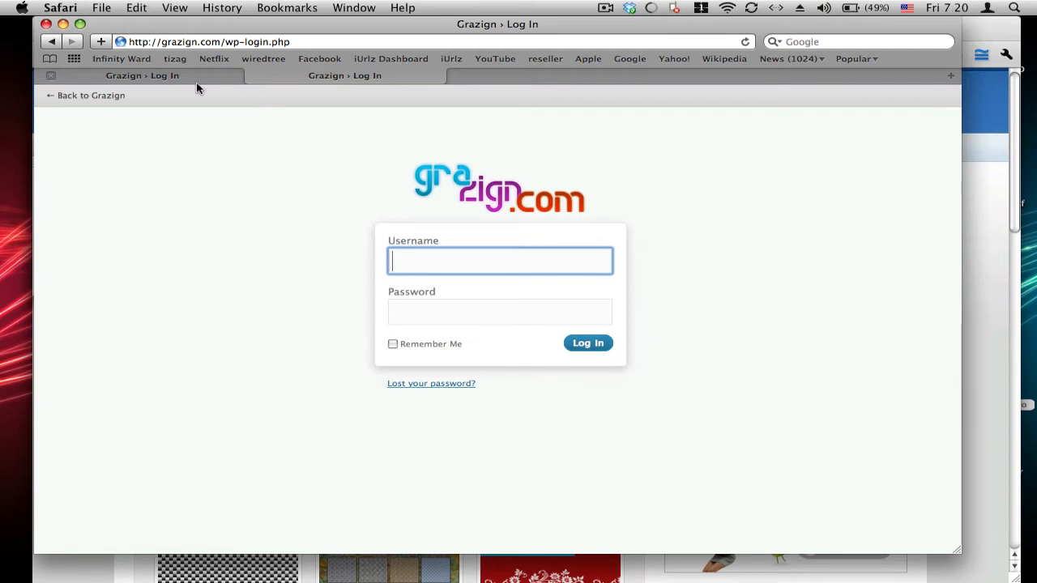
mouse_move(227, 220)
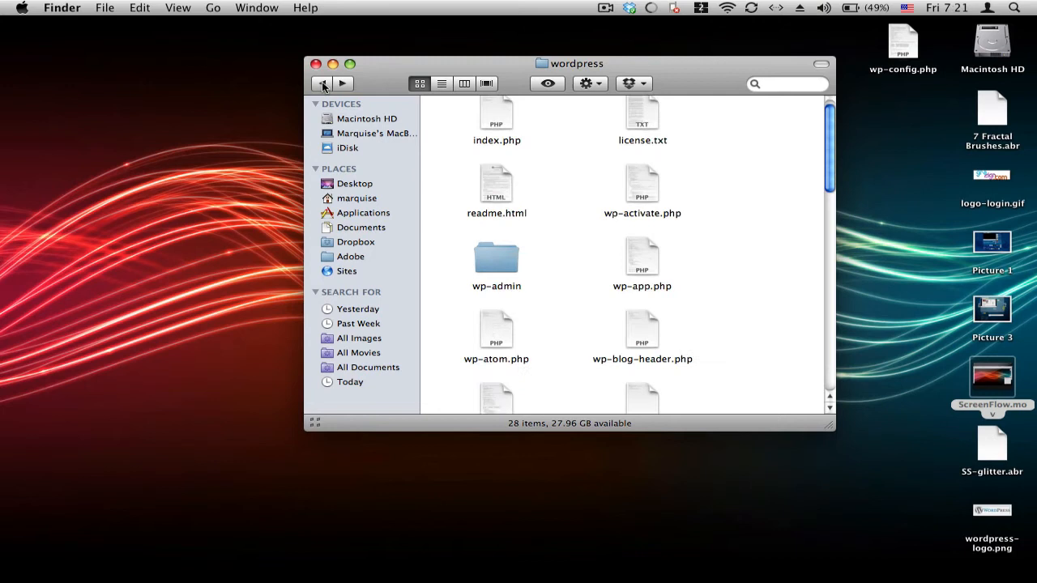
mouse_move(496, 311)
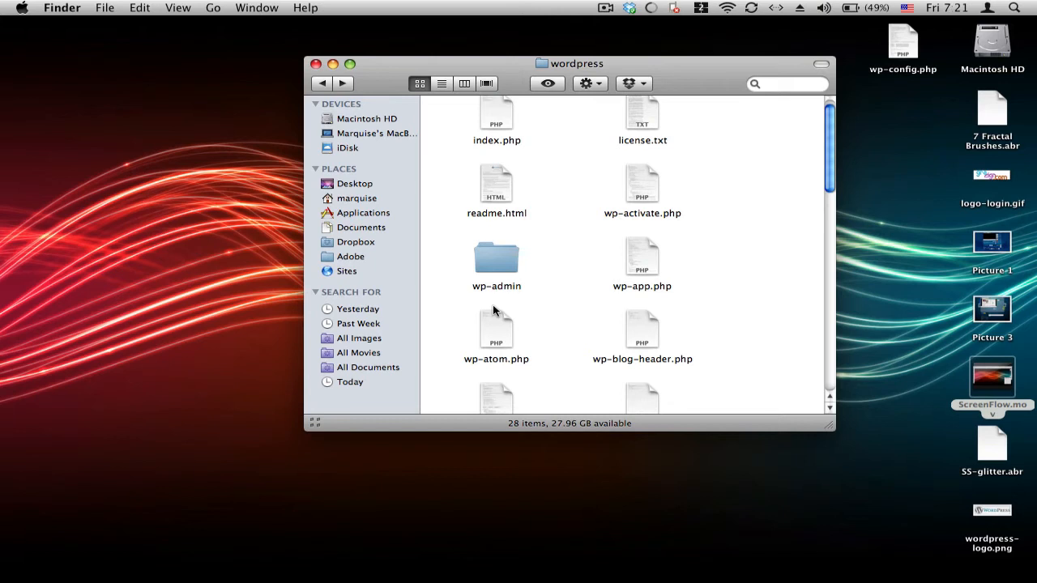
mouse_move(528, 282)
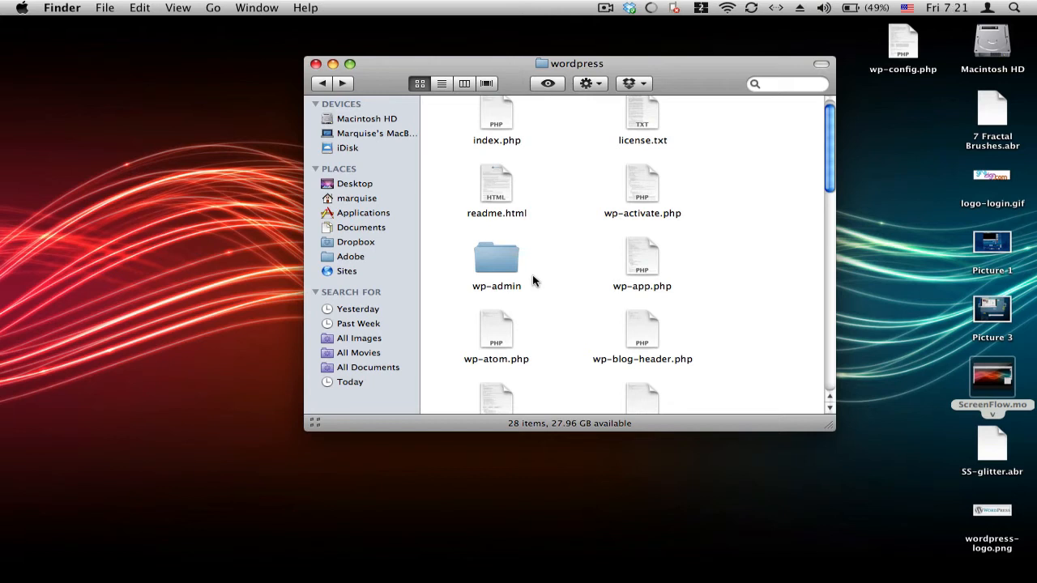
mouse_move(500, 268)
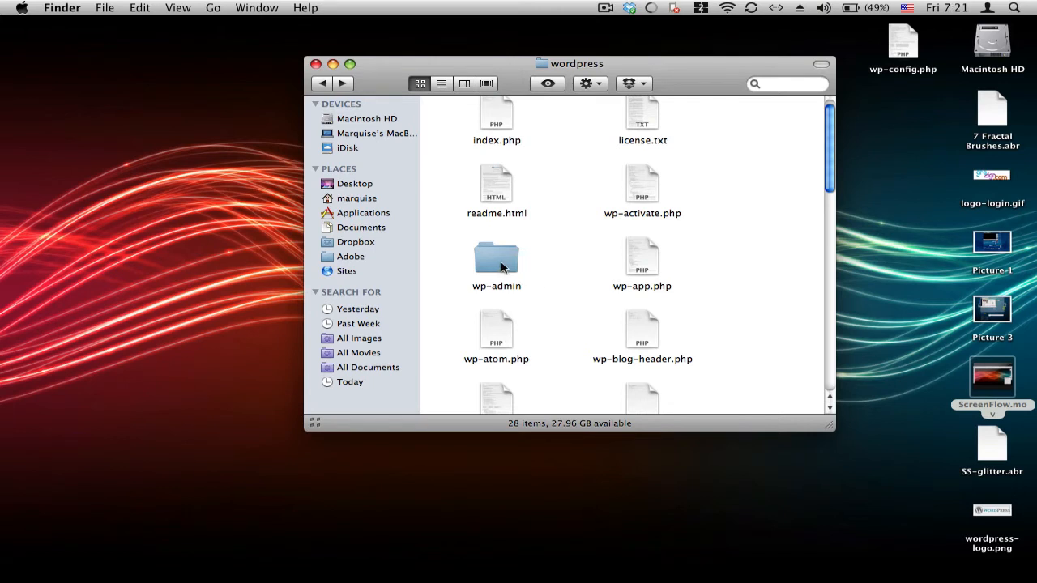
Step: Navigate into wp-admin and then into its images subfolder
double_click(495, 259)
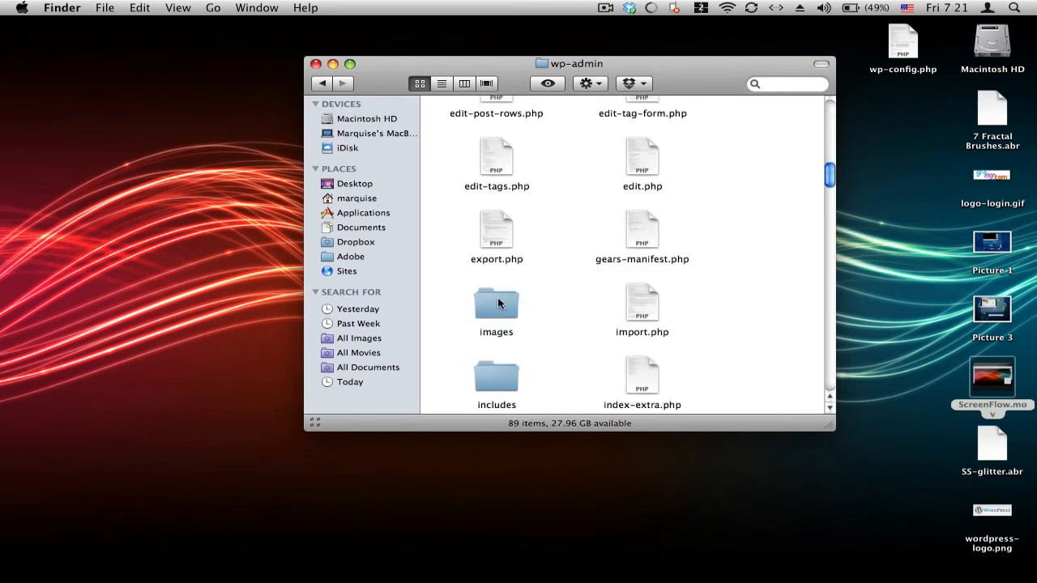
click(496, 305)
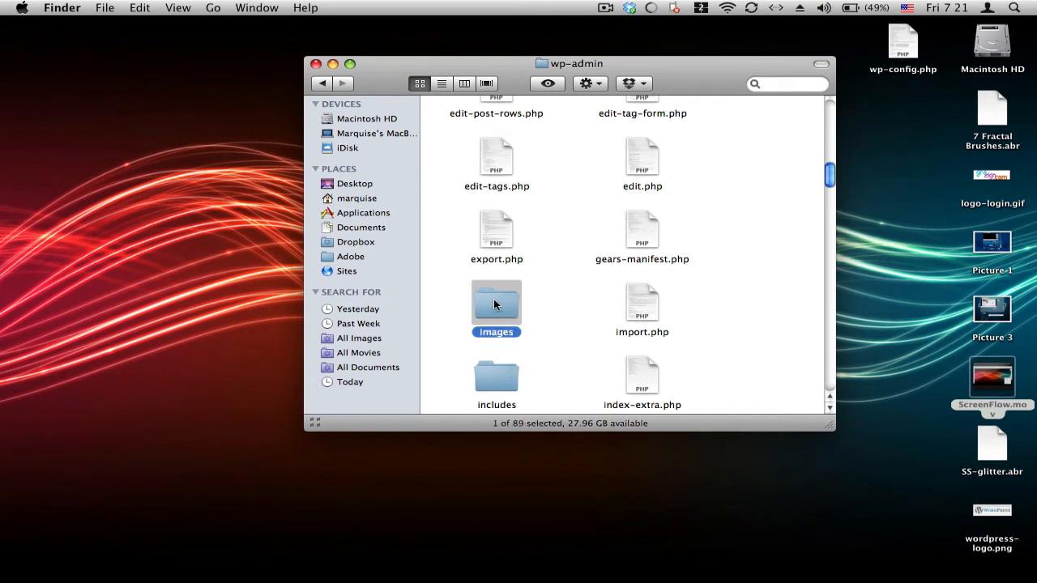
double_click(496, 301)
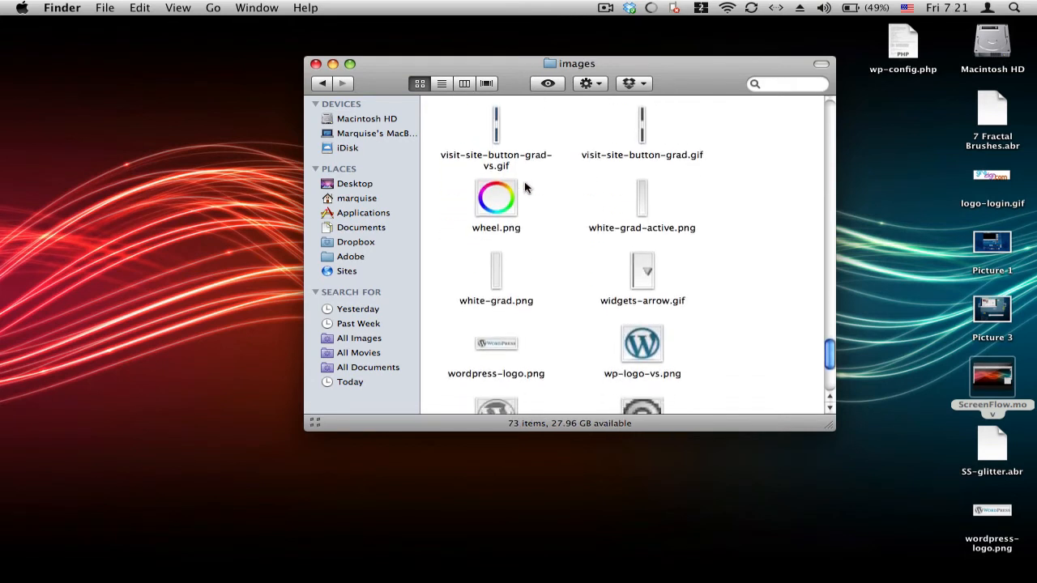
Step: Locate and highlight the logo-login.gif file in the images folder
scroll(down, 3)
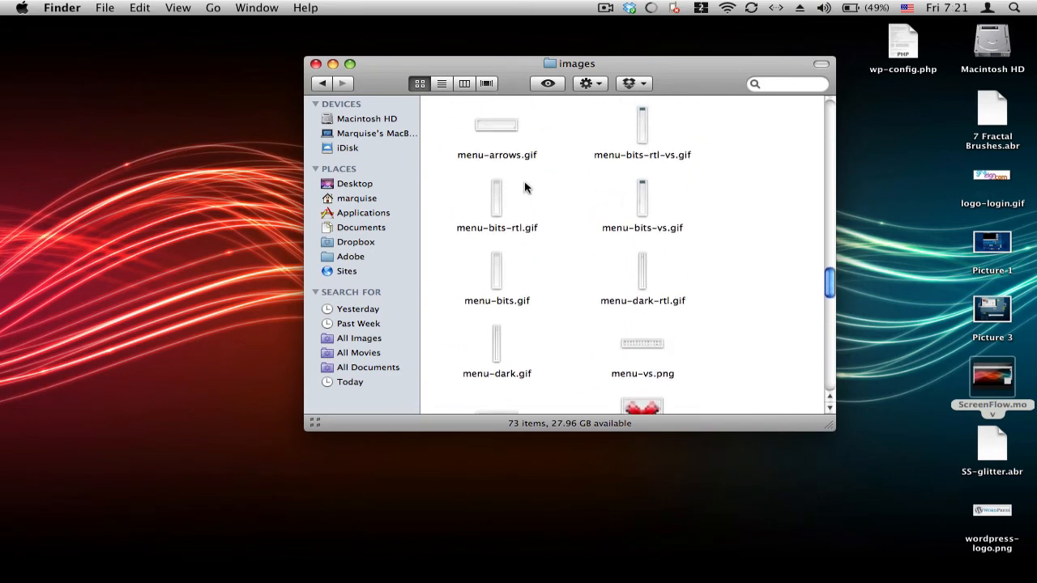
scroll(down, 3)
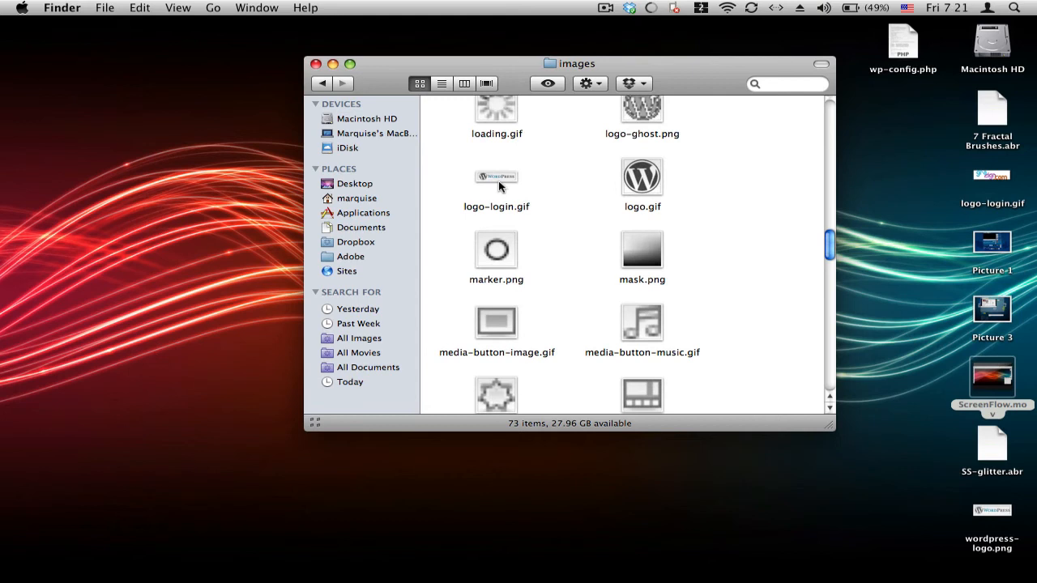
click(496, 175)
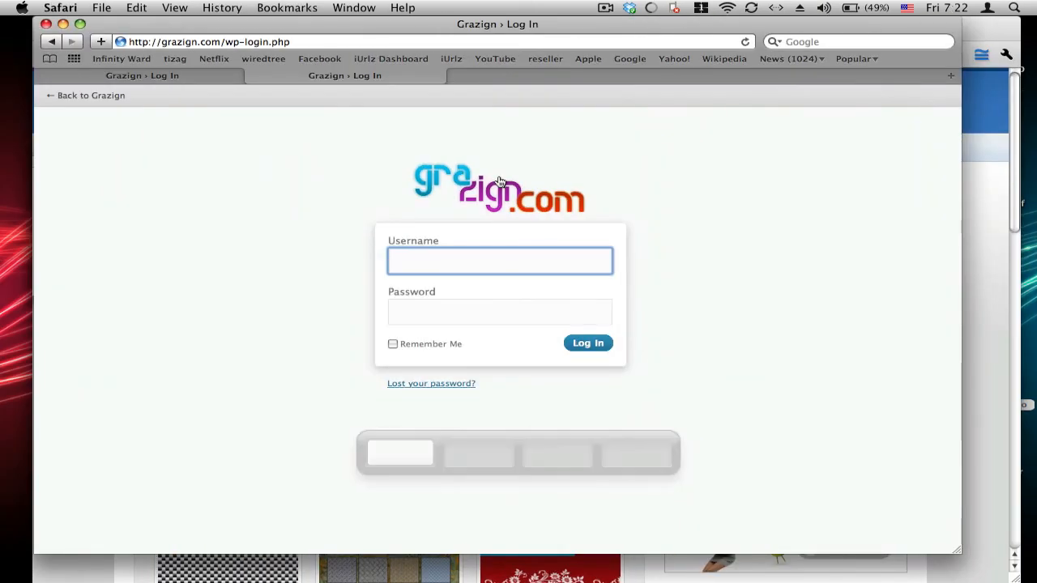
mouse_move(496, 191)
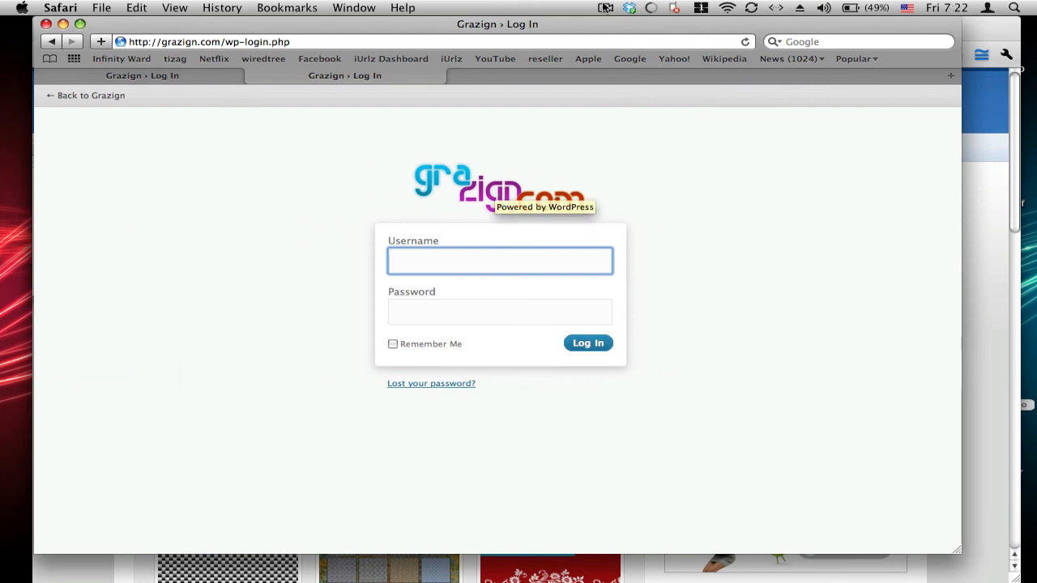
Step: Return to Safari's login page showing the grazign.com logo
click(606, 8)
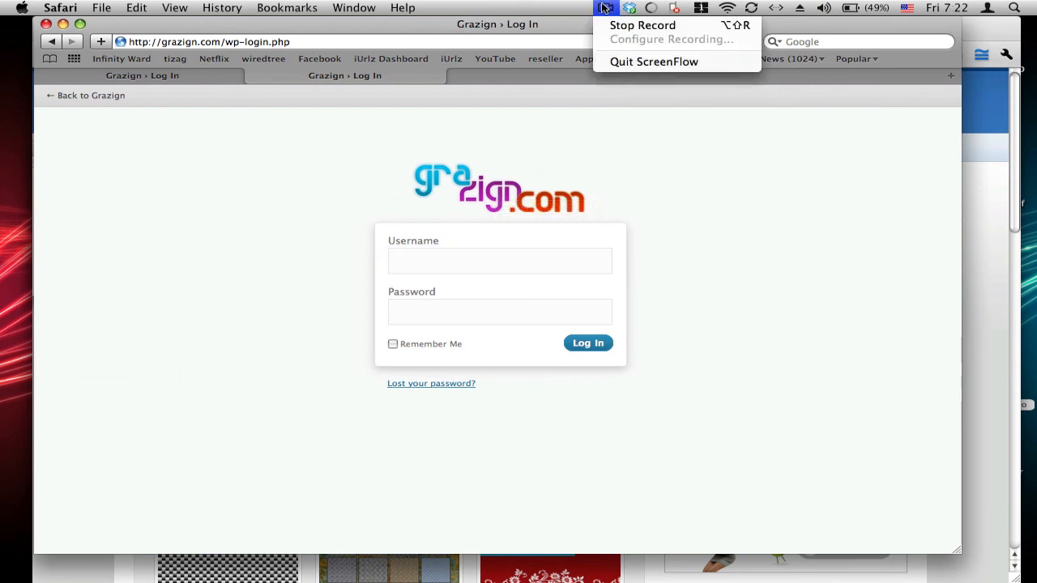